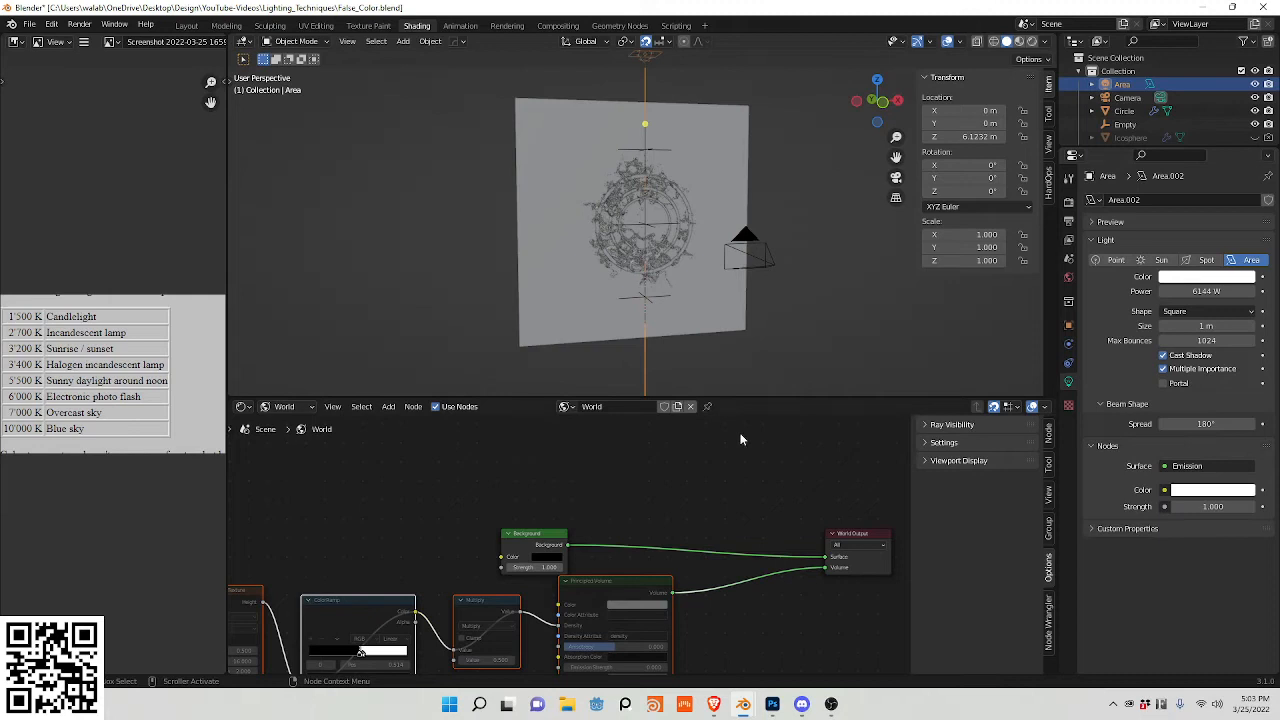
- Select the area light to reveal its Blackbody → Emission → Light Output node setup
{"action": "left_click", "coordinate": [284, 406]}
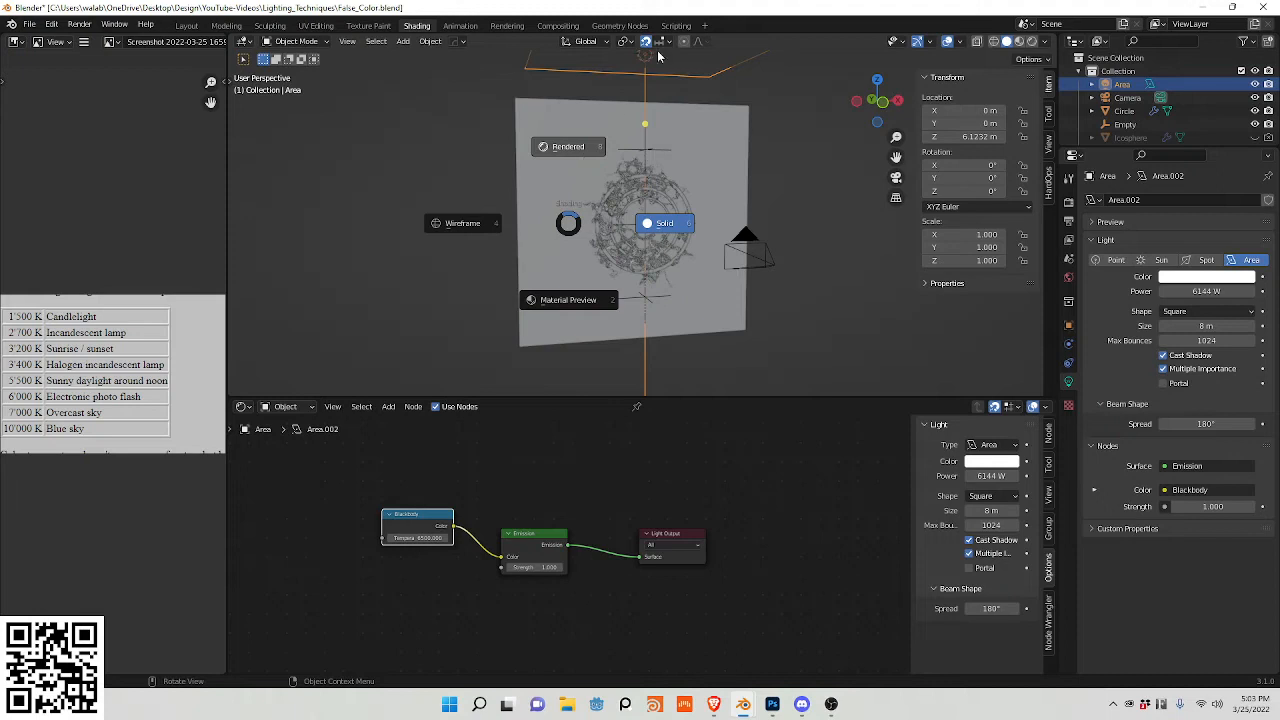
{"action": "mouse_move", "coordinate": [590, 124]}
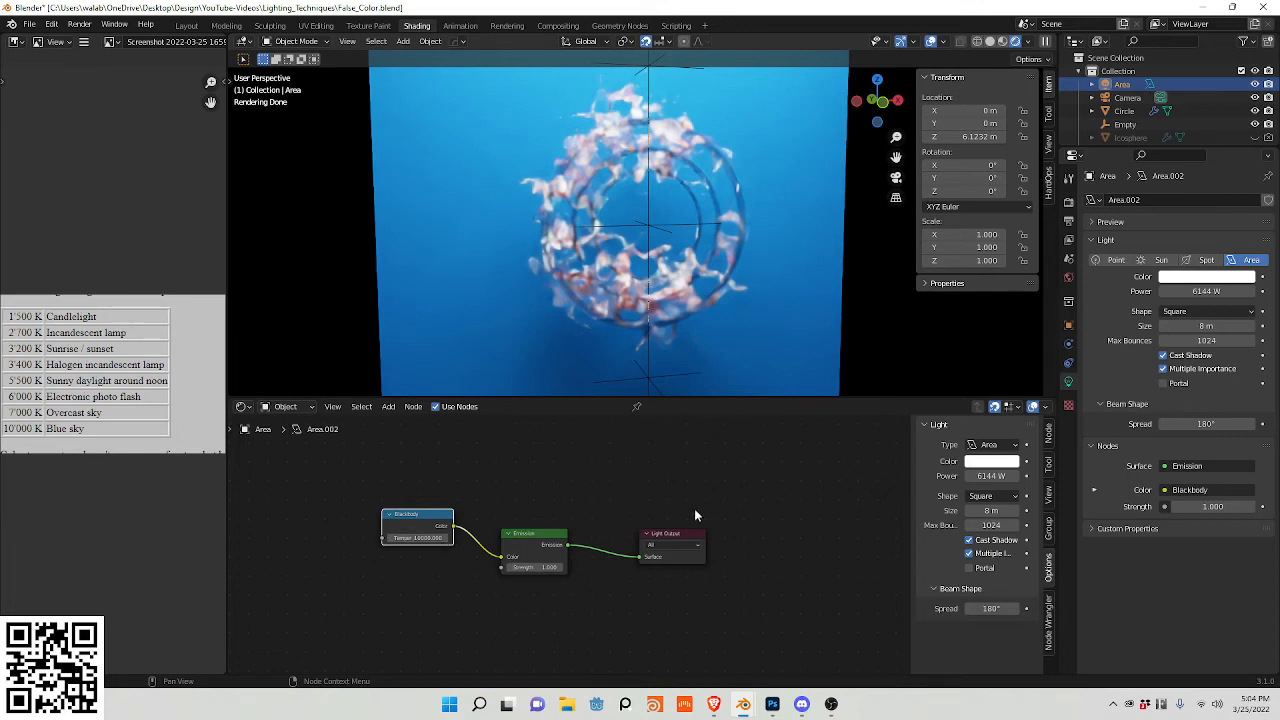
{"action": "mouse_move", "coordinate": [216, 320]}
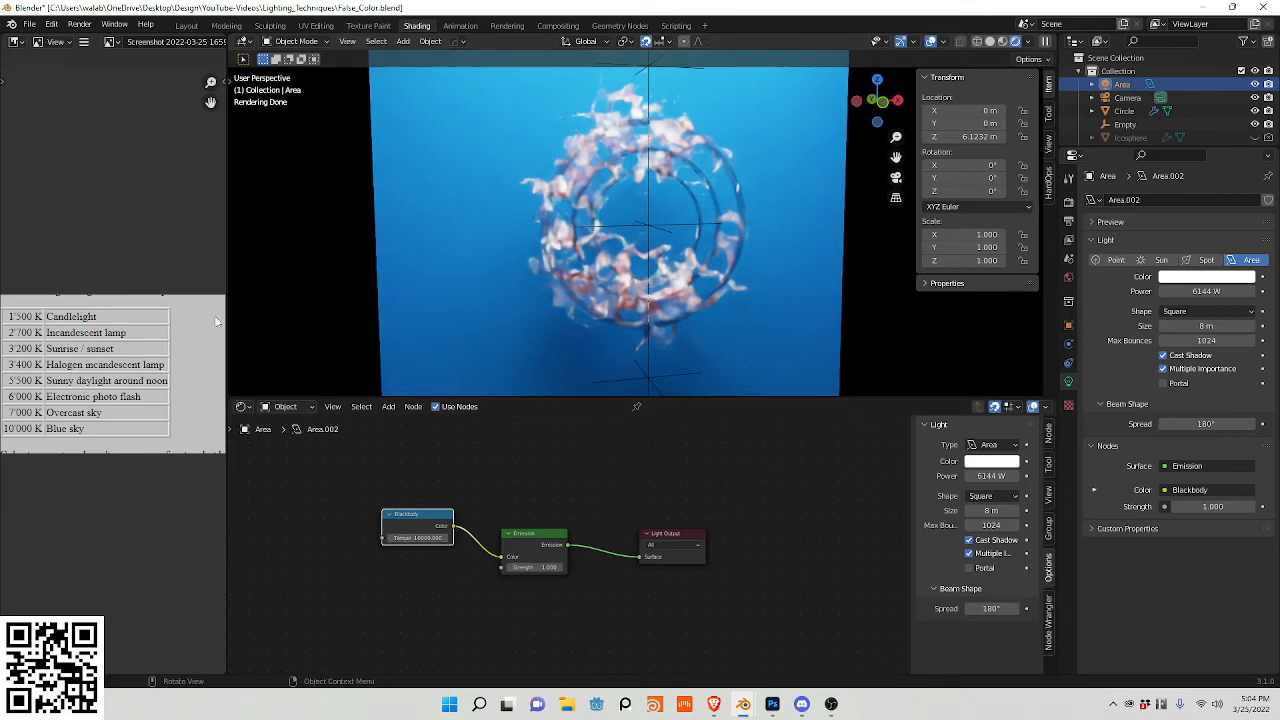